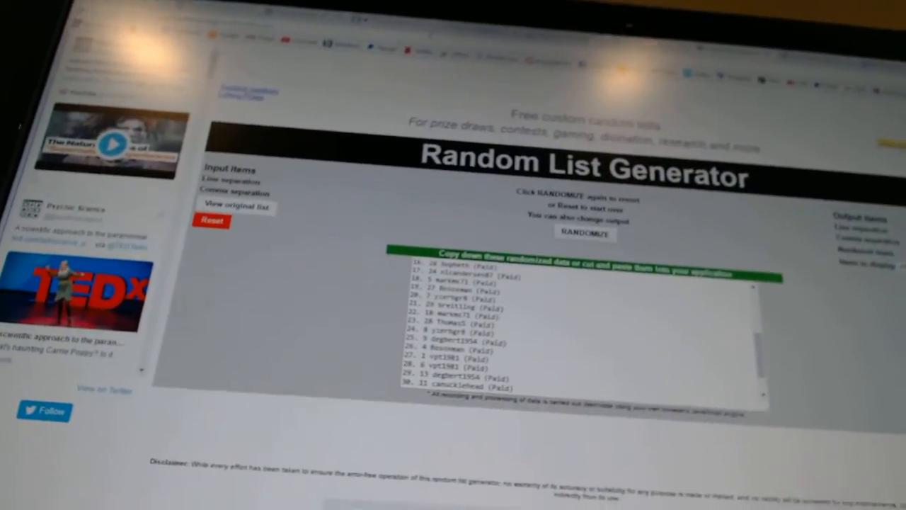
Reshuffle the names list twice more and select the shuffled names output.
click(583, 232)
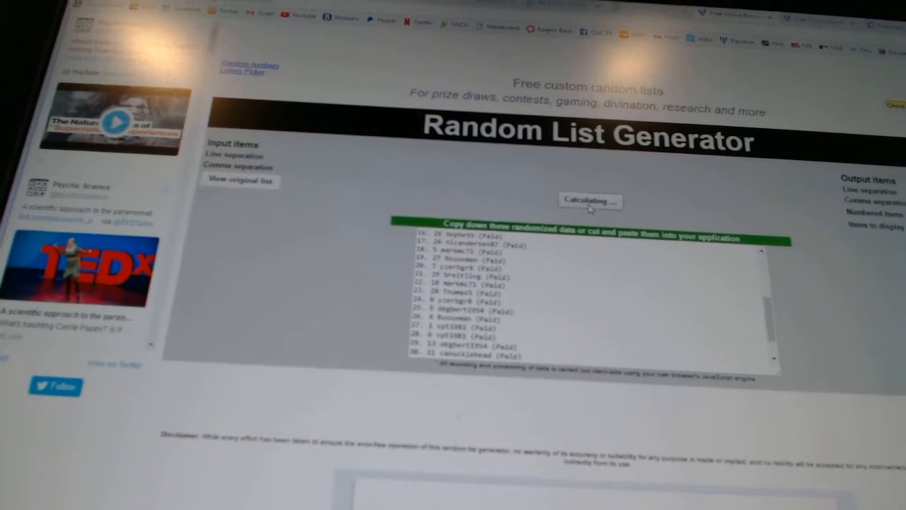
click(589, 199)
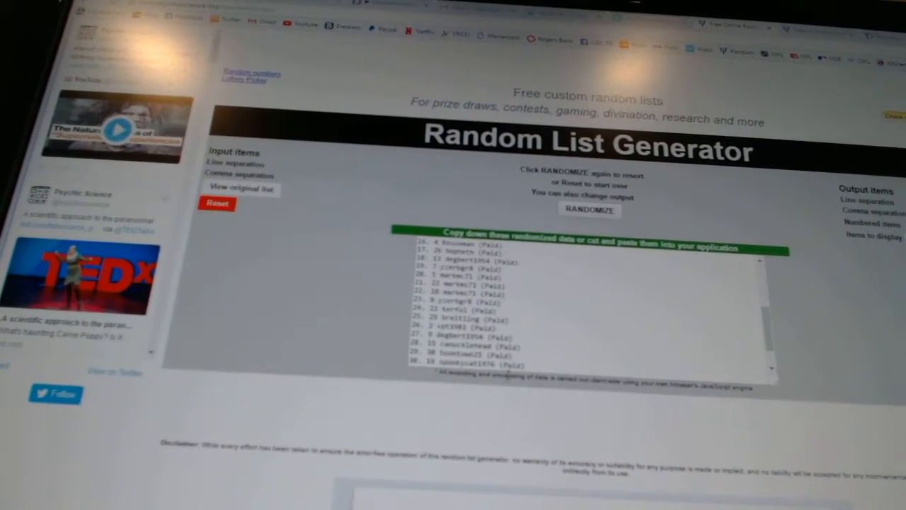
click(589, 210)
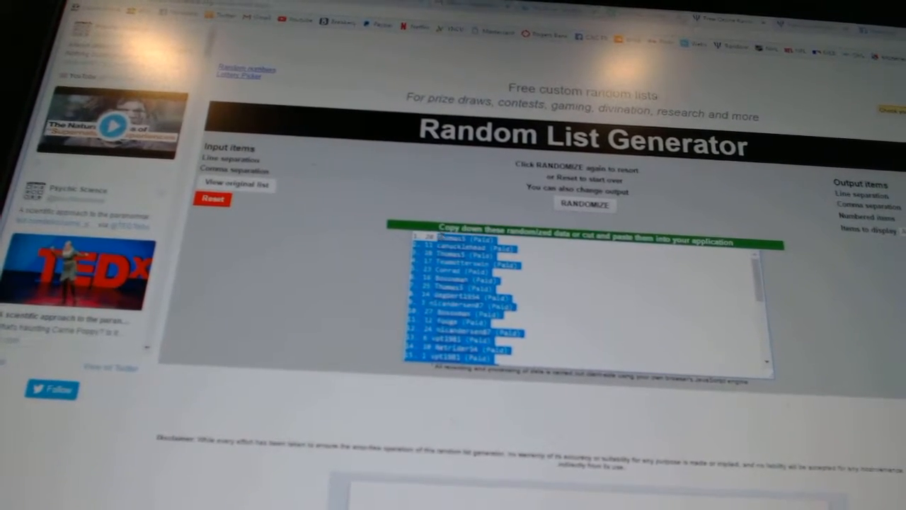
Load the teams list and randomize it into a freshly shuffled numbered order.
click(611, 215)
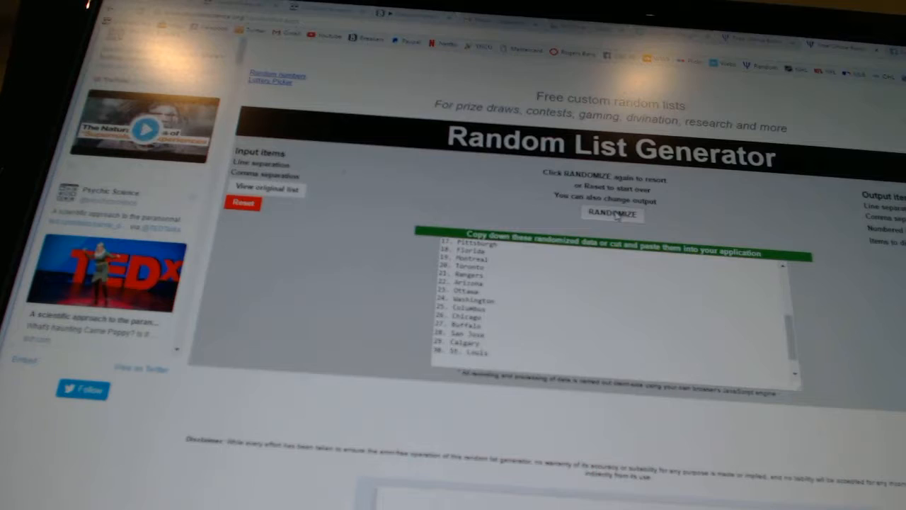
click(611, 215)
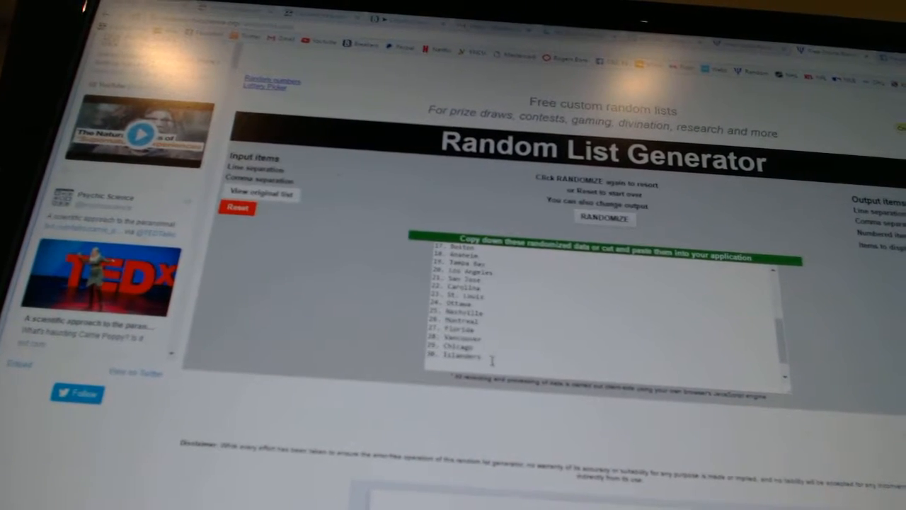